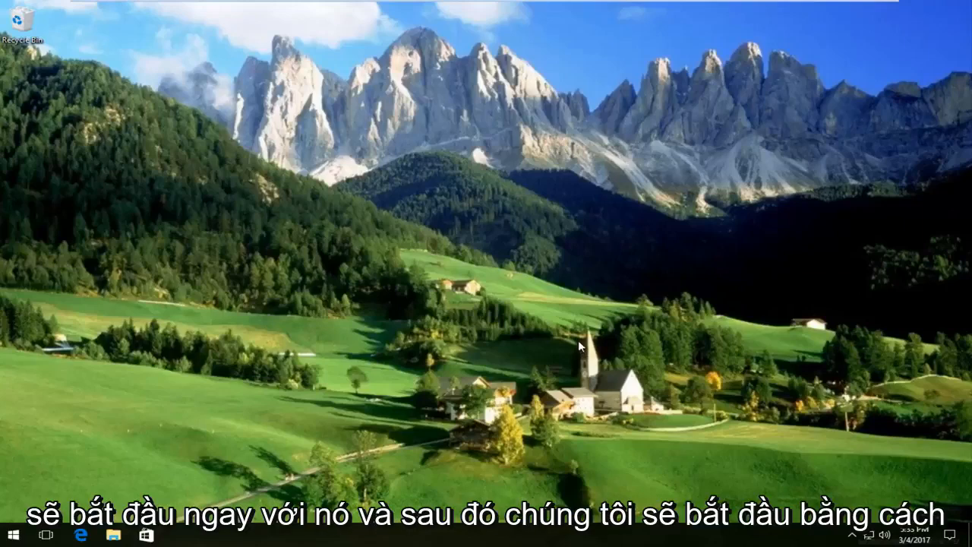
Search the Start menu for 'int' to reach Internet Options
left_click(12, 534)
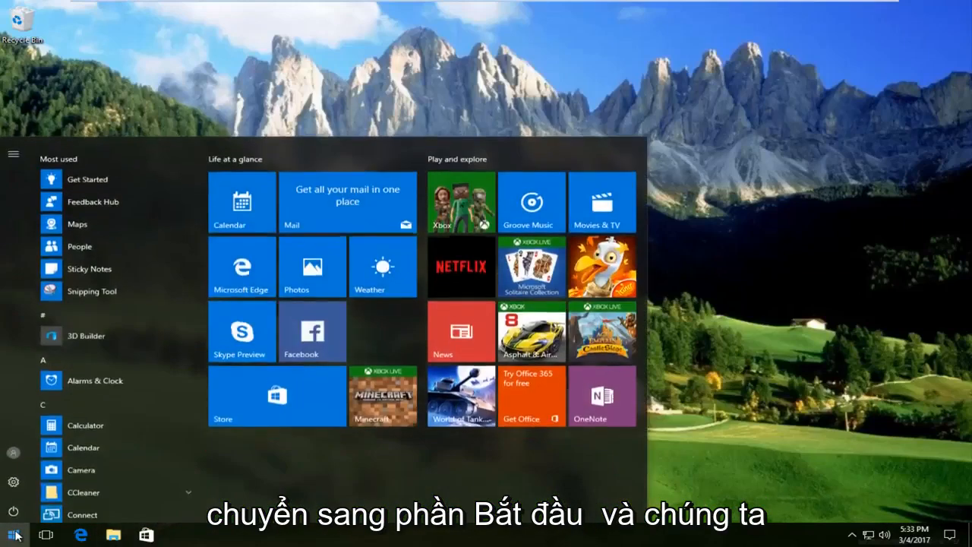
type("int")
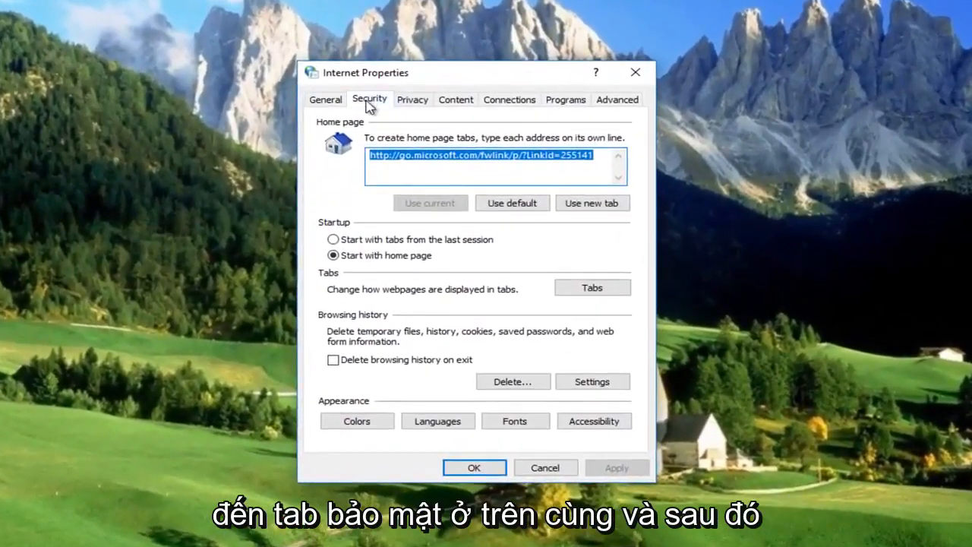
Set the Internet zone's 'Launching applications and unsafe files' custom setting to Prompt
left_click(369, 100)
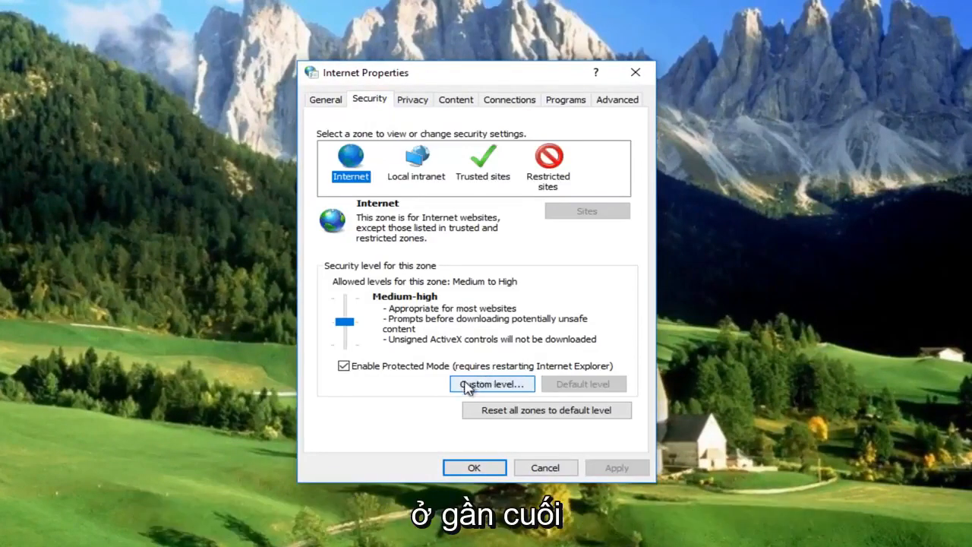
left_click(490, 383)
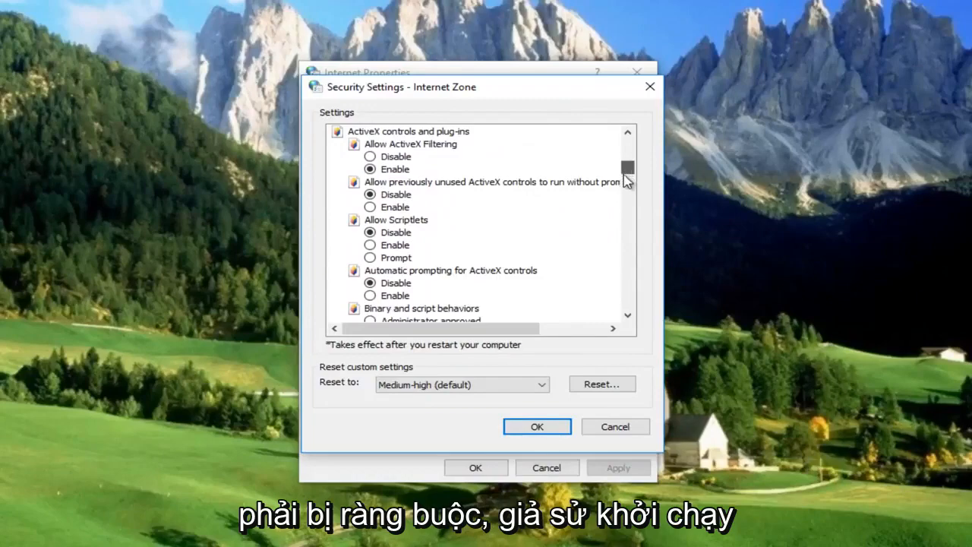
scroll("down", 3)
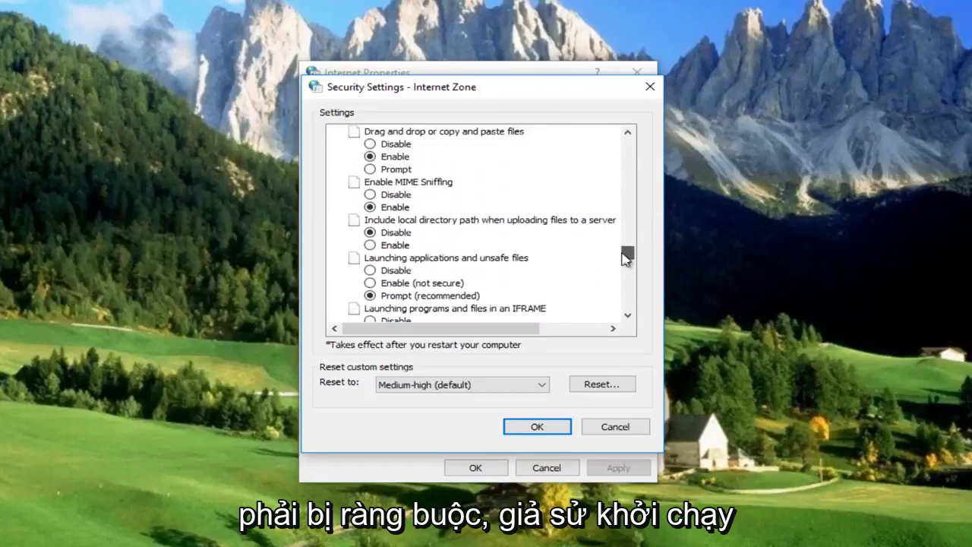
scroll("down", 3)
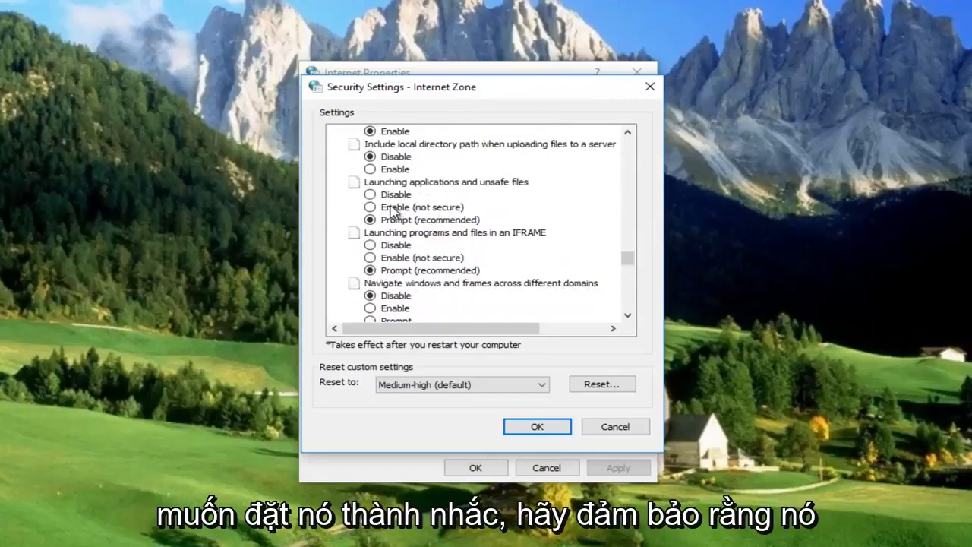
left_click(370, 219)
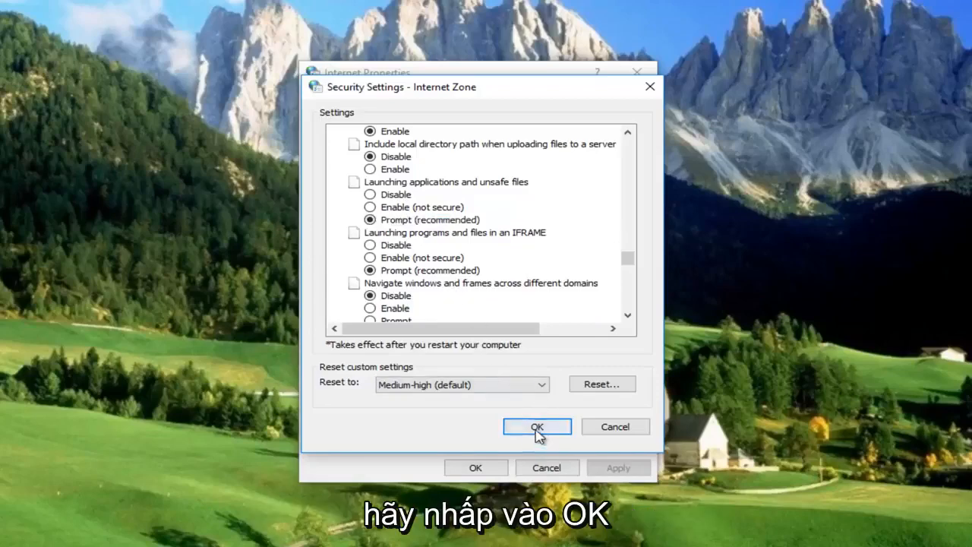
left_click(537, 426)
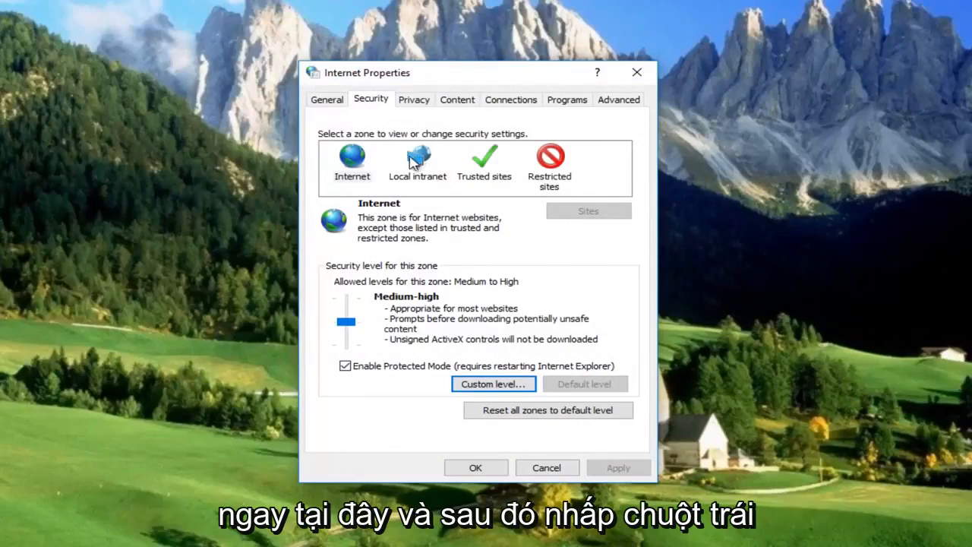
Uncheck 'Include all network paths (UNCs)' in the Local intranet site options
left_click(417, 163)
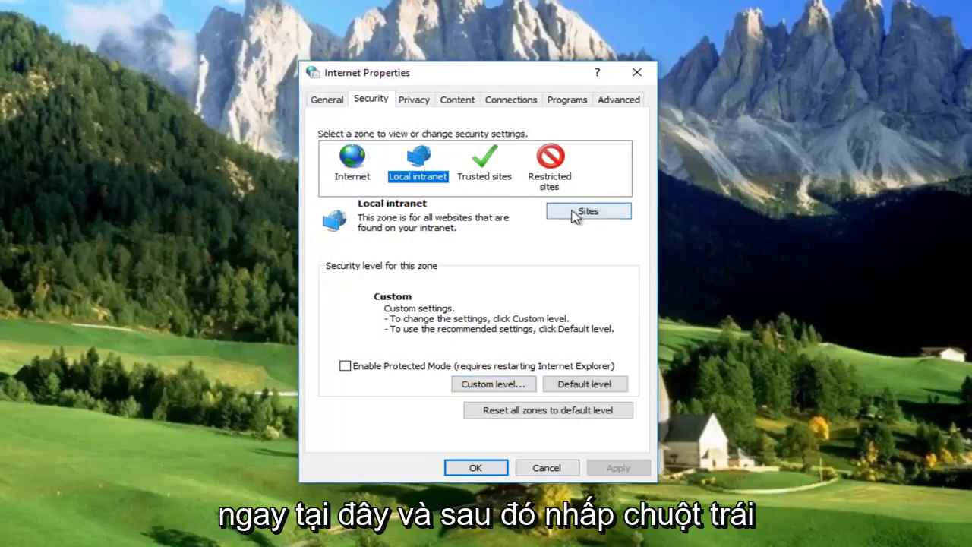
left_click(588, 211)
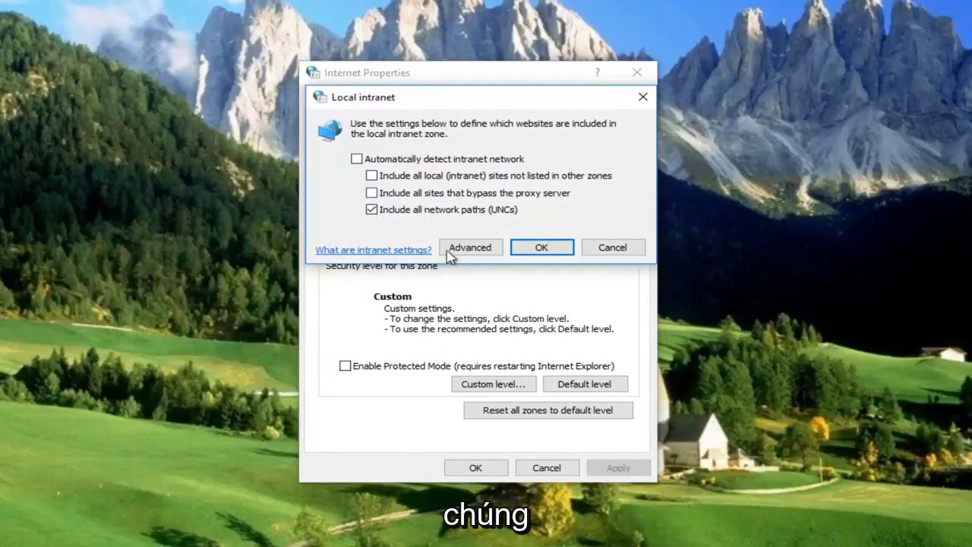
left_click(372, 209)
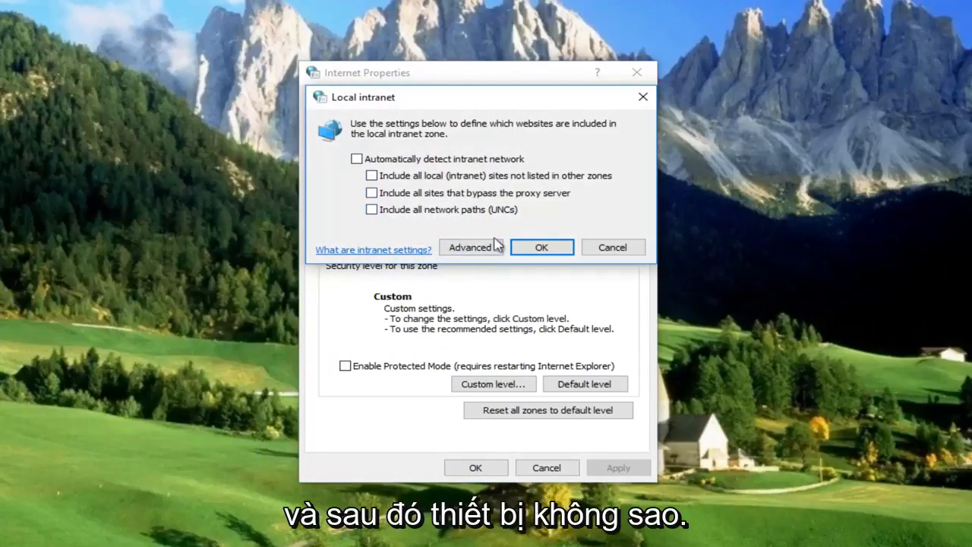
left_click(541, 246)
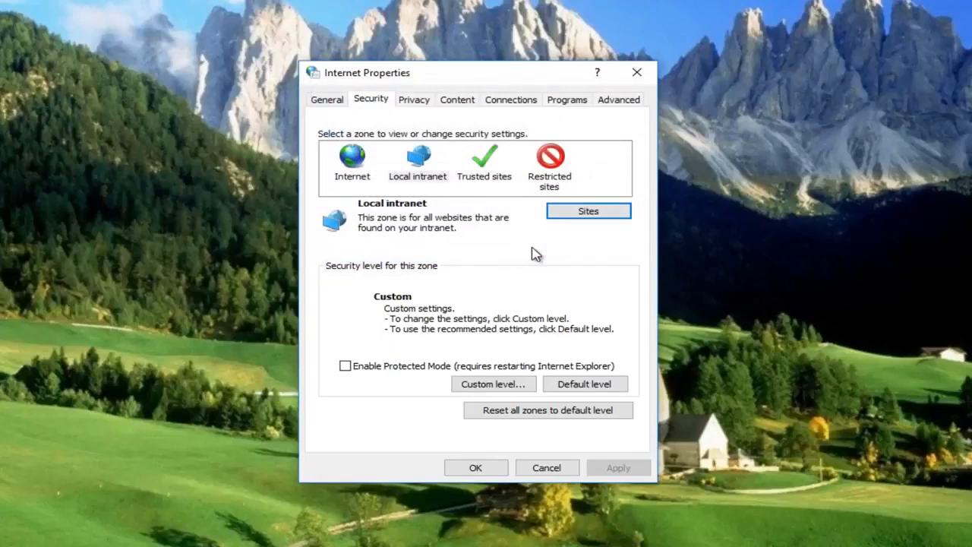
mouse_move(456, 182)
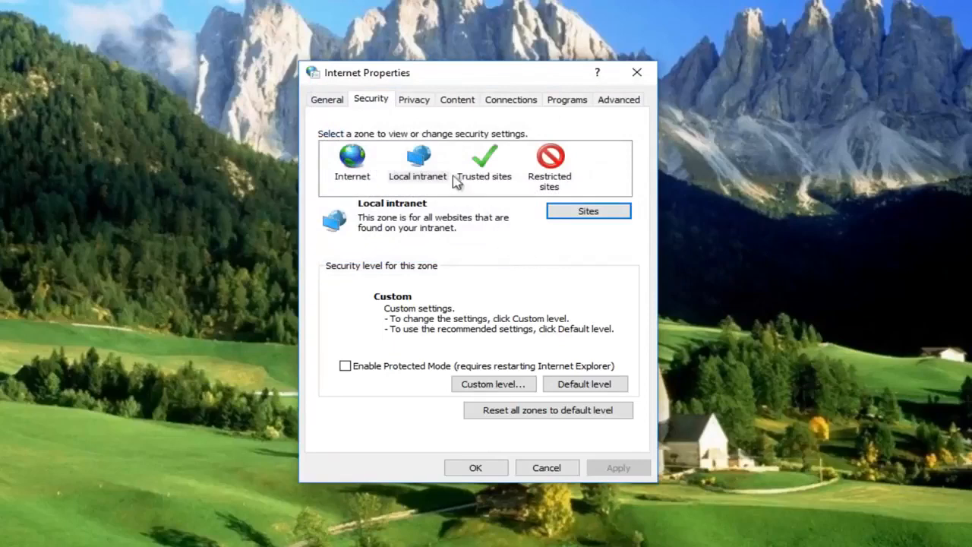
Set Local intranet's 'Launching applications and unsafe files' to Prompt and confirm the warning
left_click(417, 162)
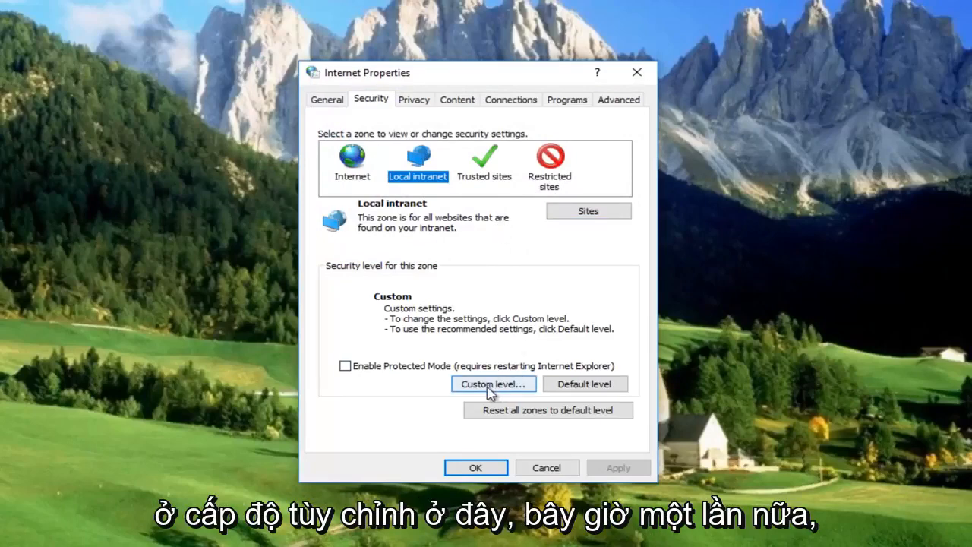
left_click(493, 383)
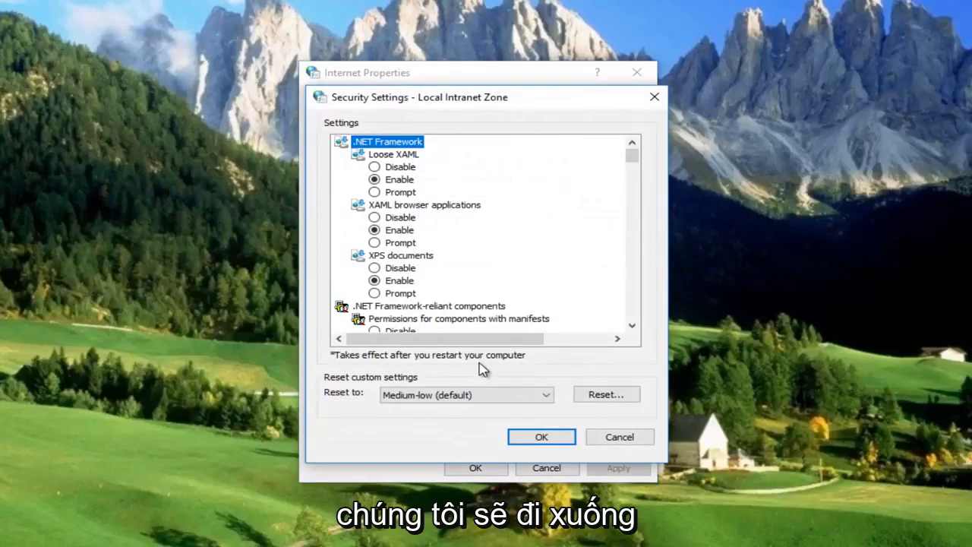
mouse_move(488, 347)
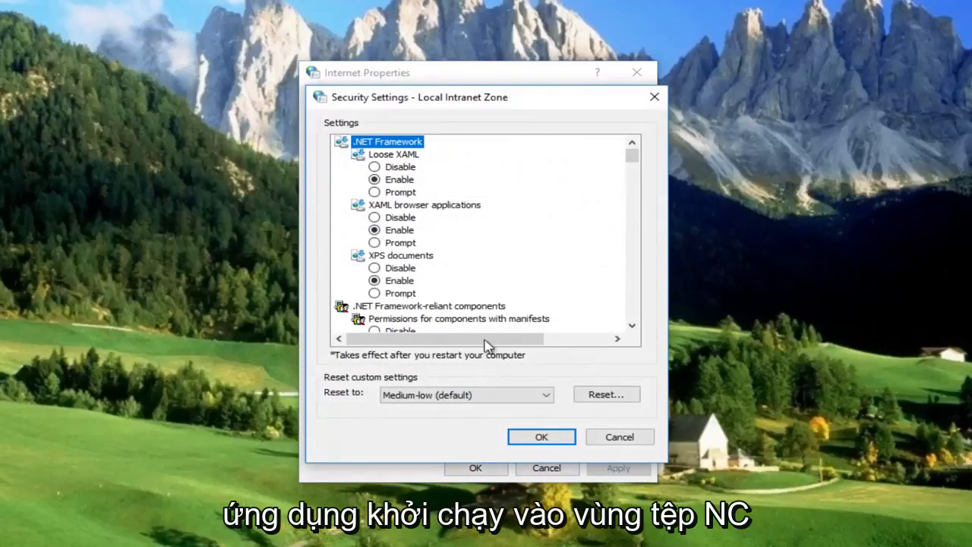
scroll("down", 3)
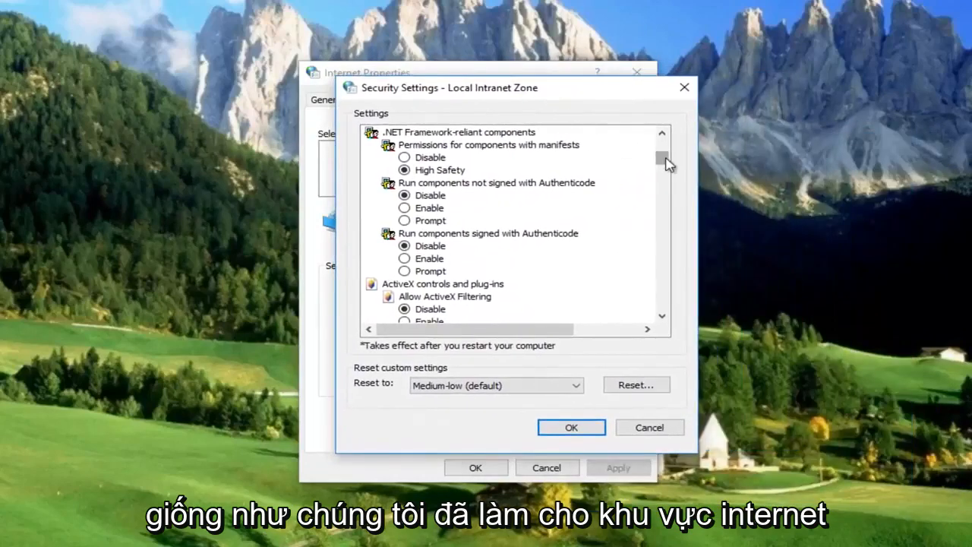
scroll("down", 3)
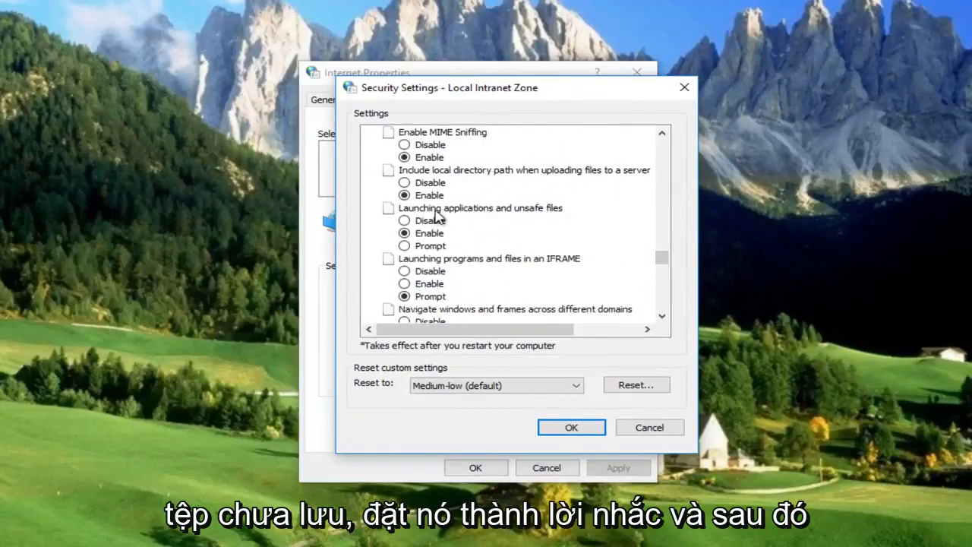
left_click(404, 246)
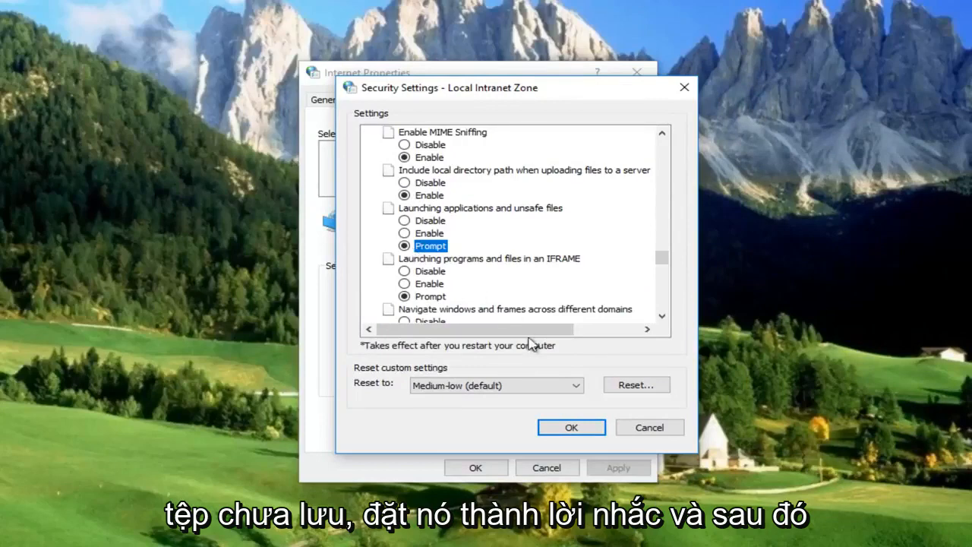
left_click(571, 427)
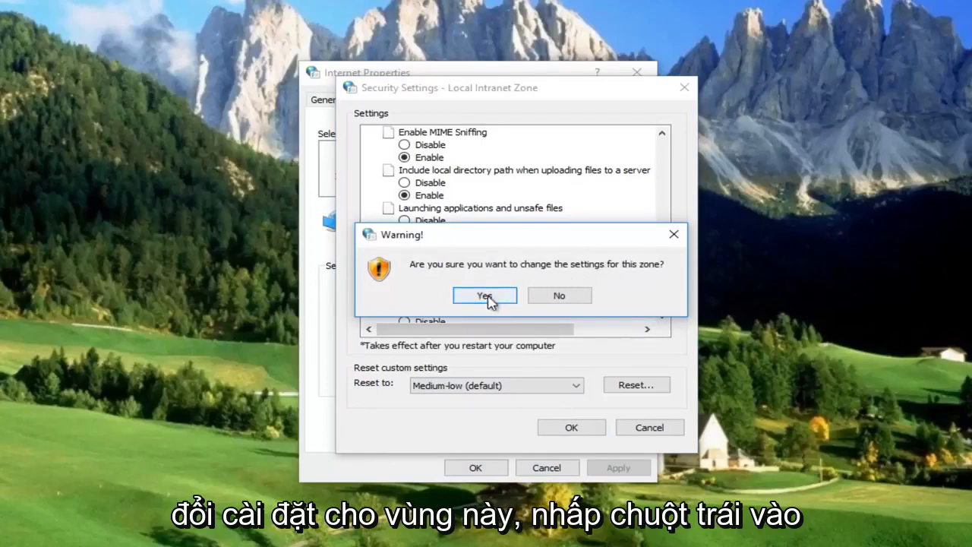
left_click(483, 296)
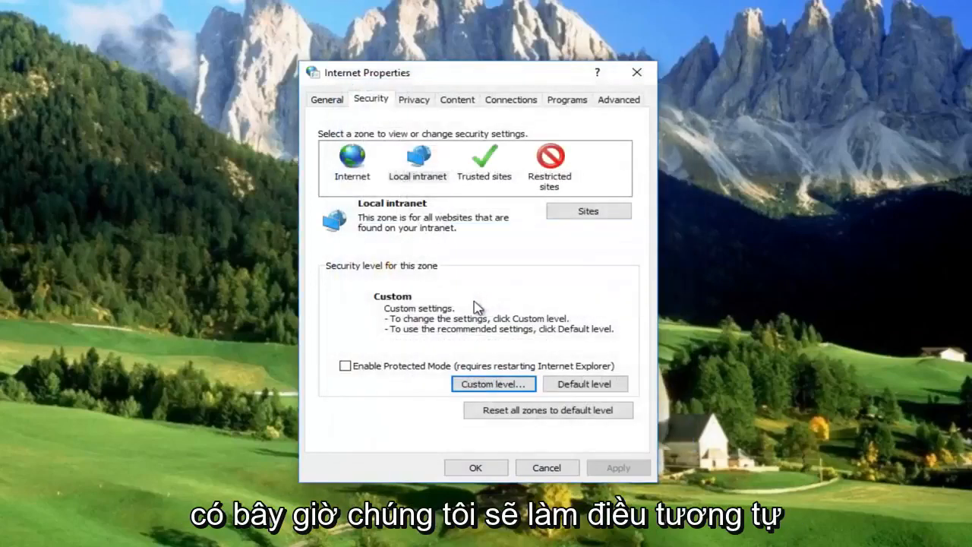
Check that Trusted sites already uses Prompt for launching applications and unsafe files
left_click(484, 164)
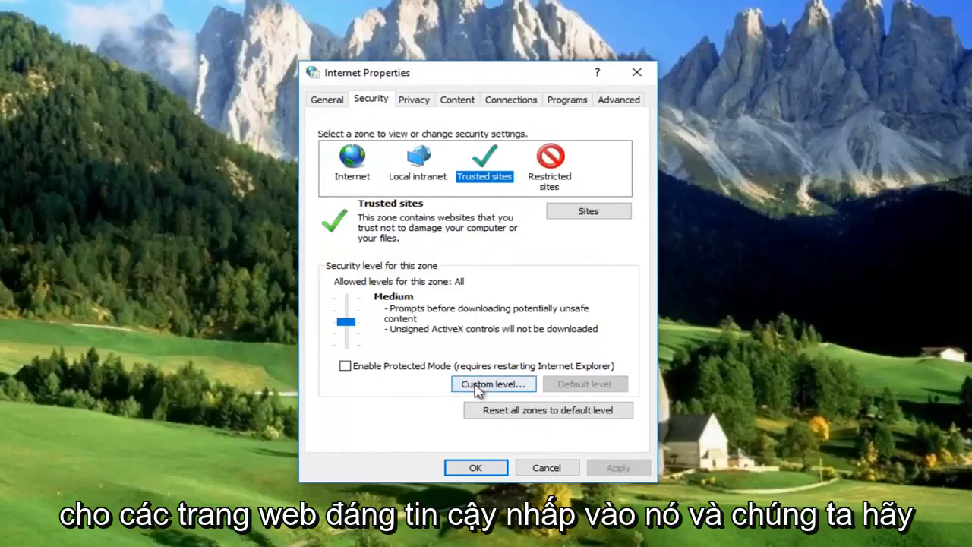
left_click(492, 384)
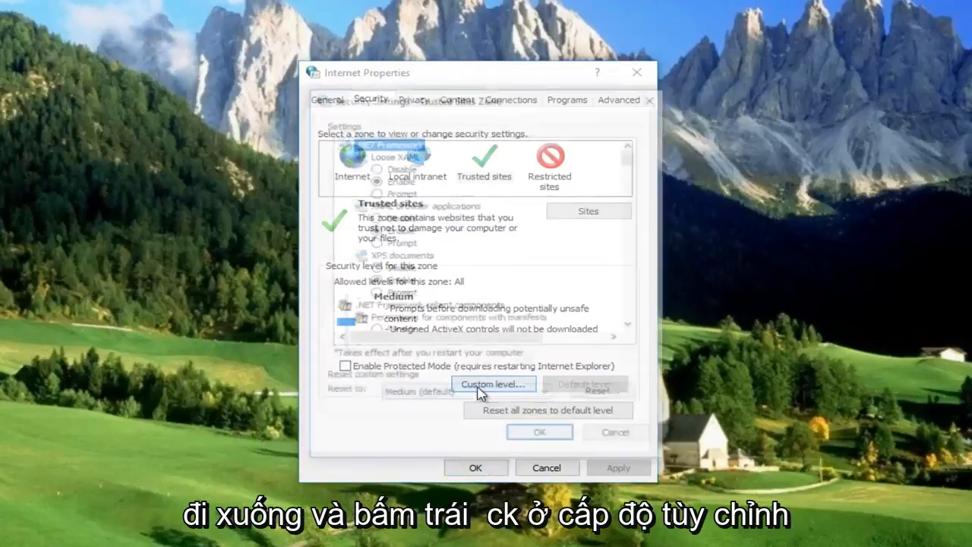
left_click(492, 384)
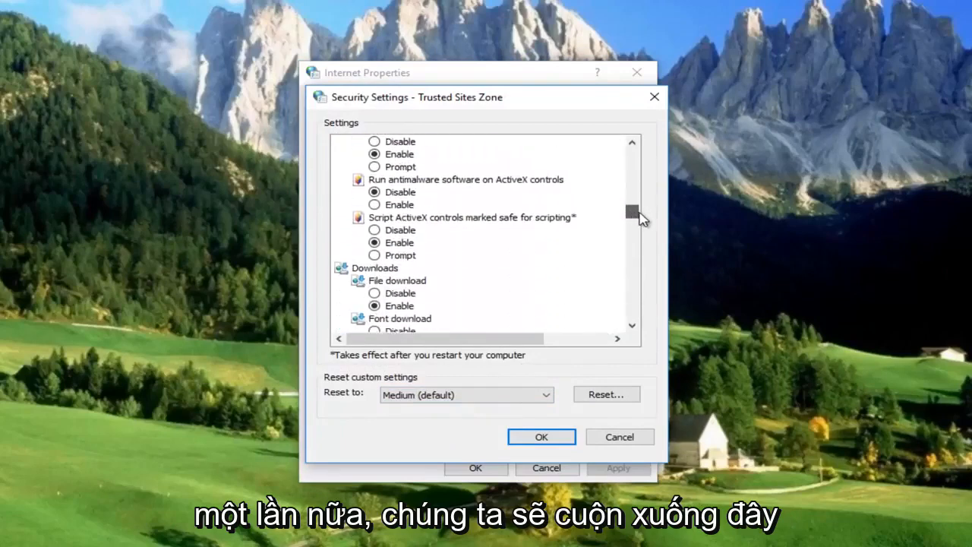
scroll("down", 3)
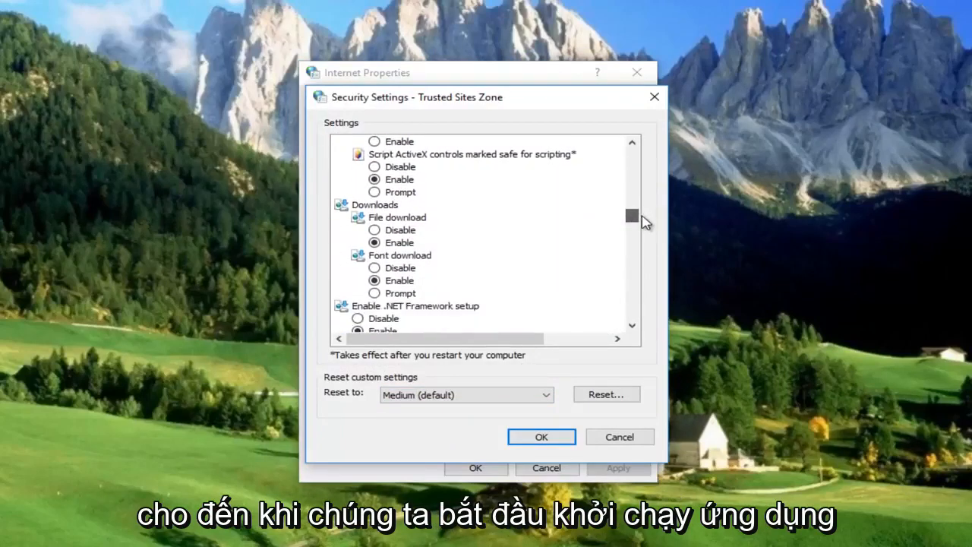
scroll("down", 3)
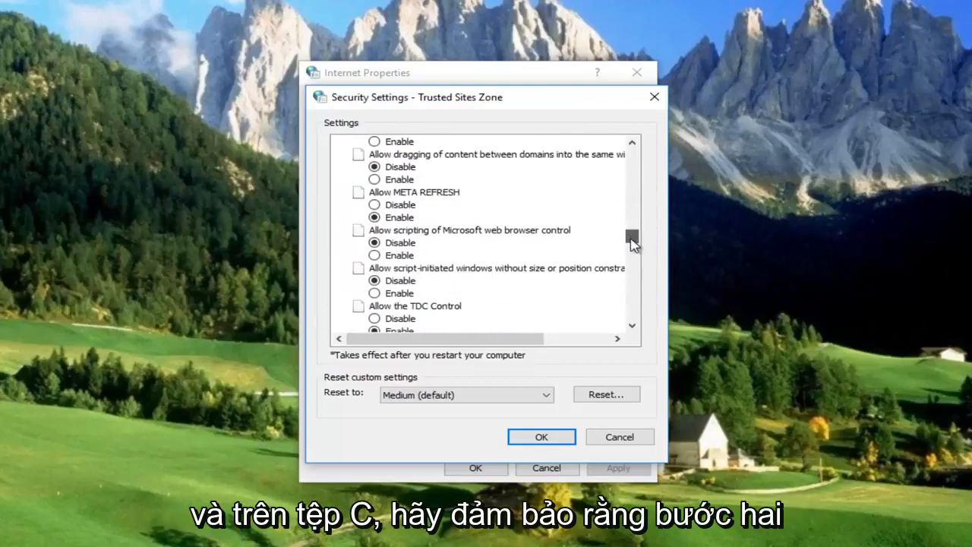
scroll("down", 3)
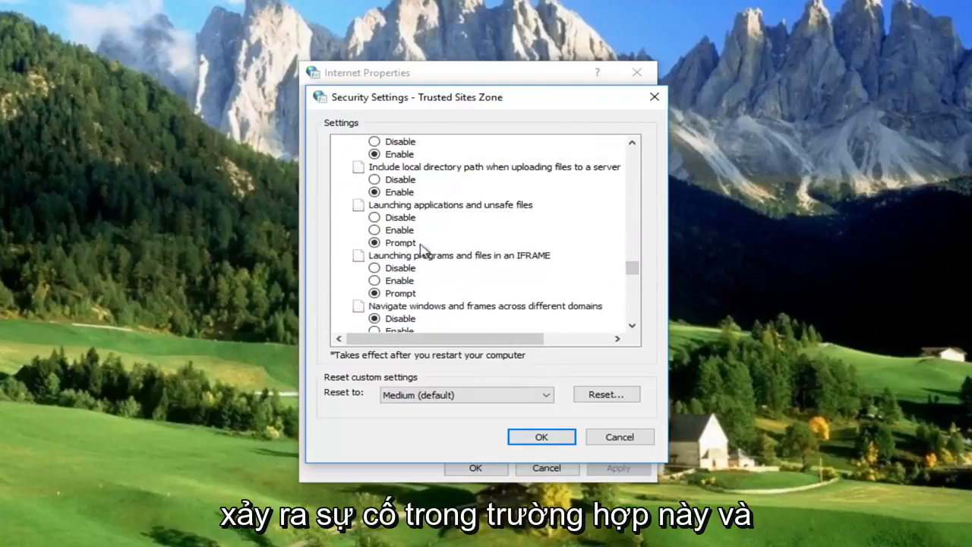
left_click(541, 437)
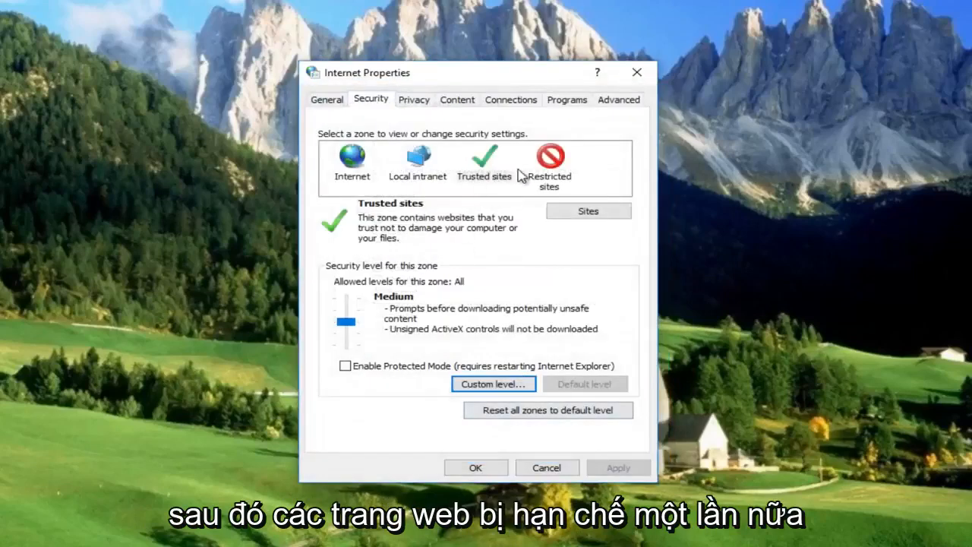
Change Restricted sites' 'Launching applications and unsafe files' from Disable to Prompt, confirming the warning
left_click(549, 162)
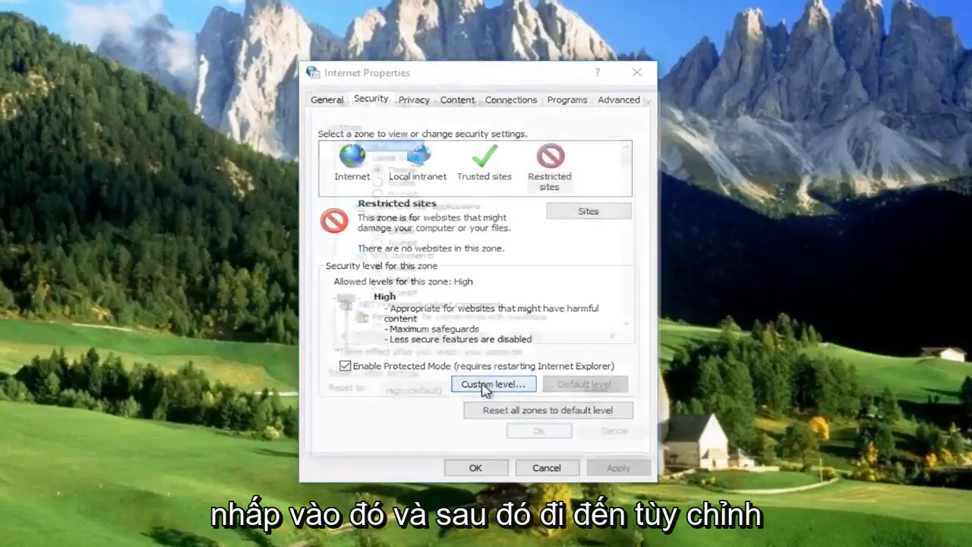
left_click(493, 384)
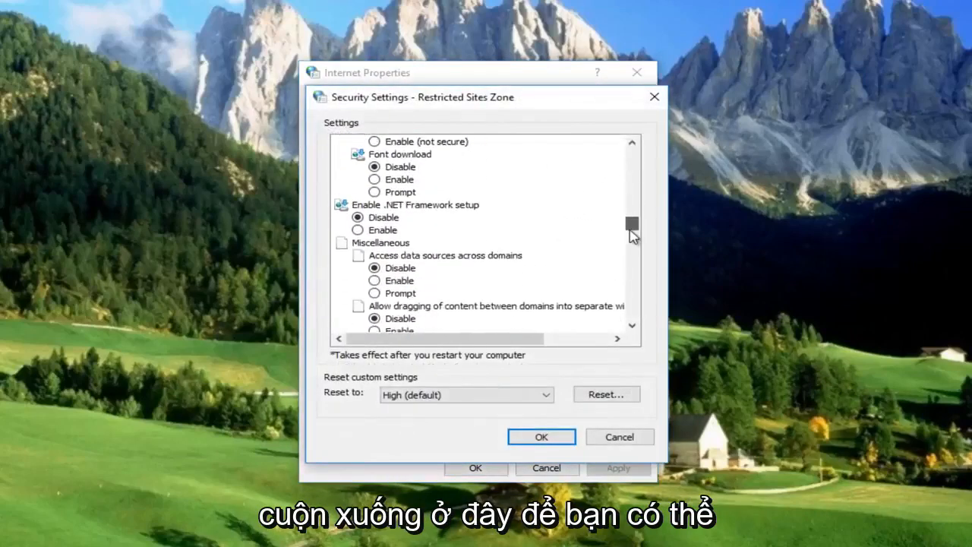
scroll("down", 3)
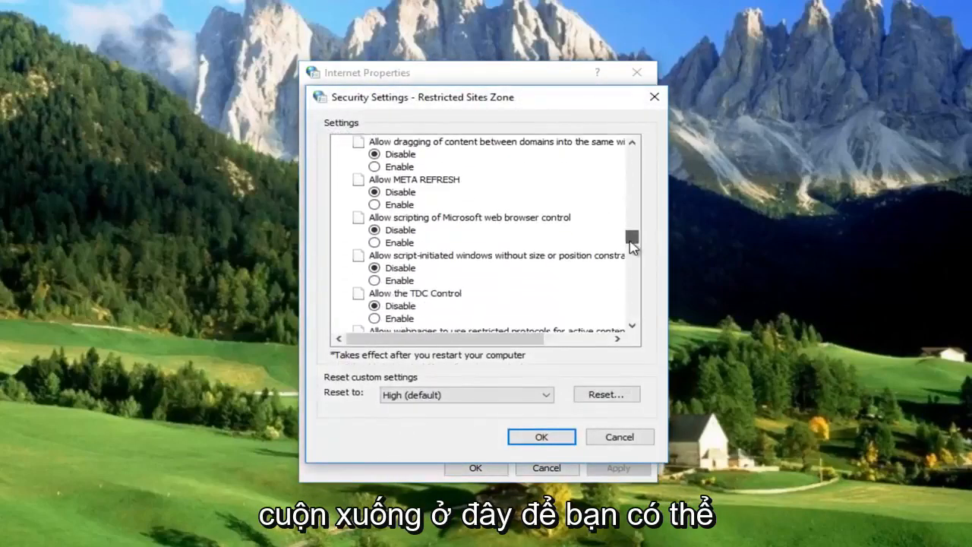
scroll("down", 3)
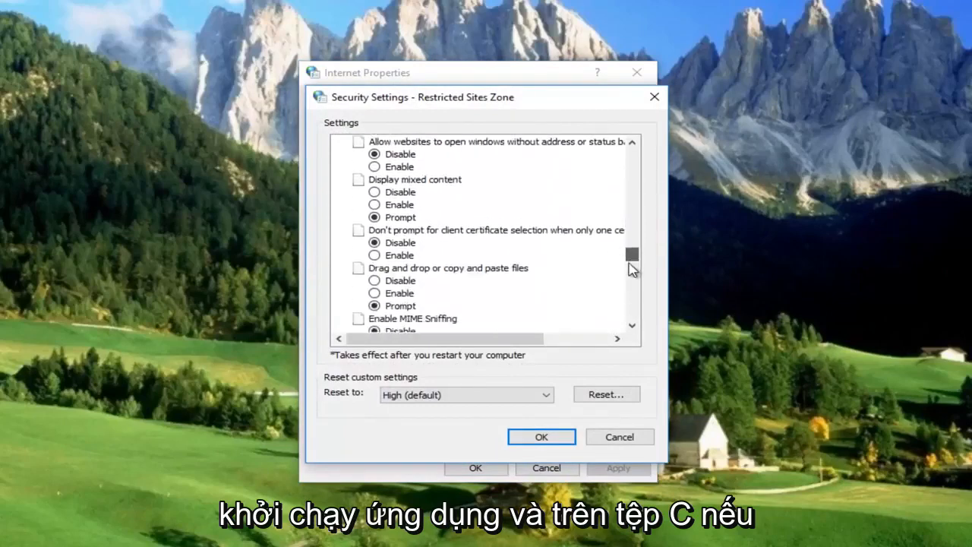
scroll("down", 3)
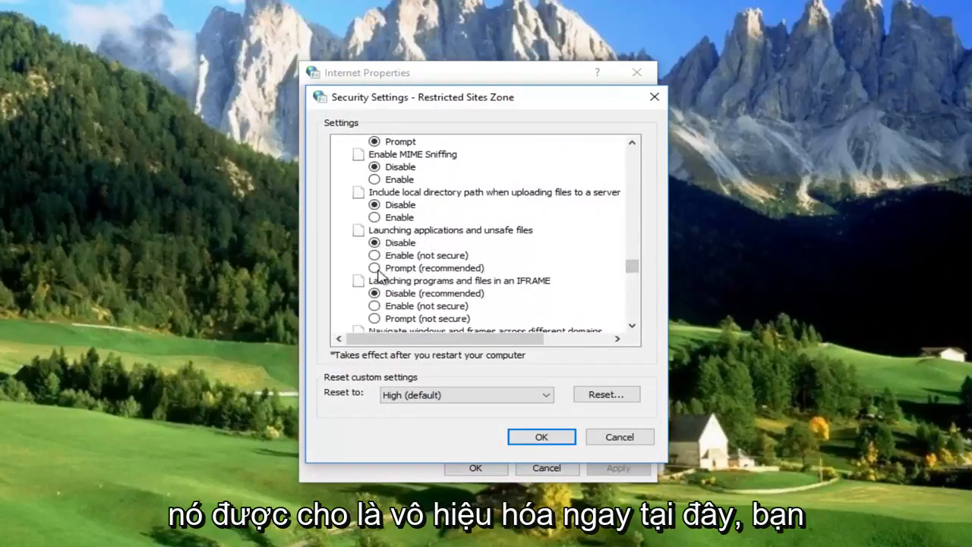
left_click(374, 268)
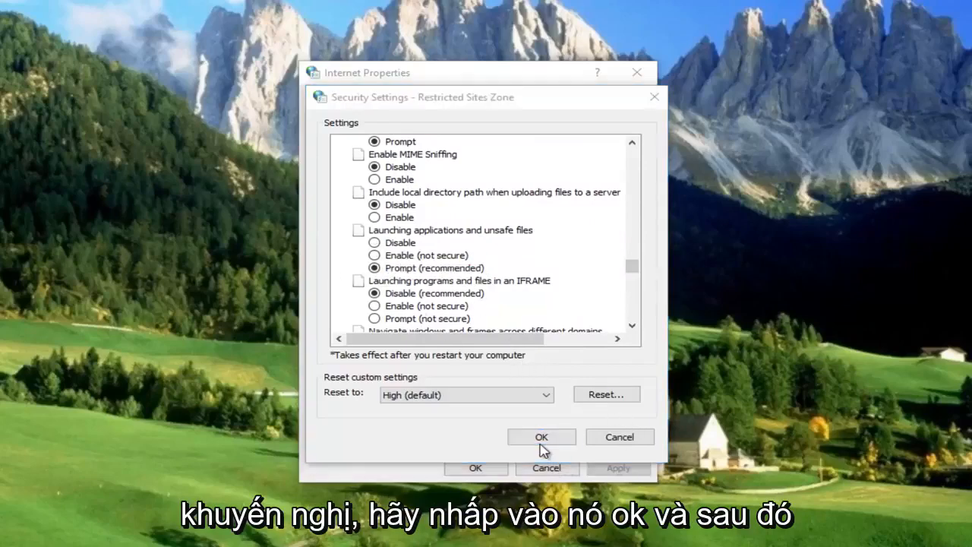
left_click(540, 436)
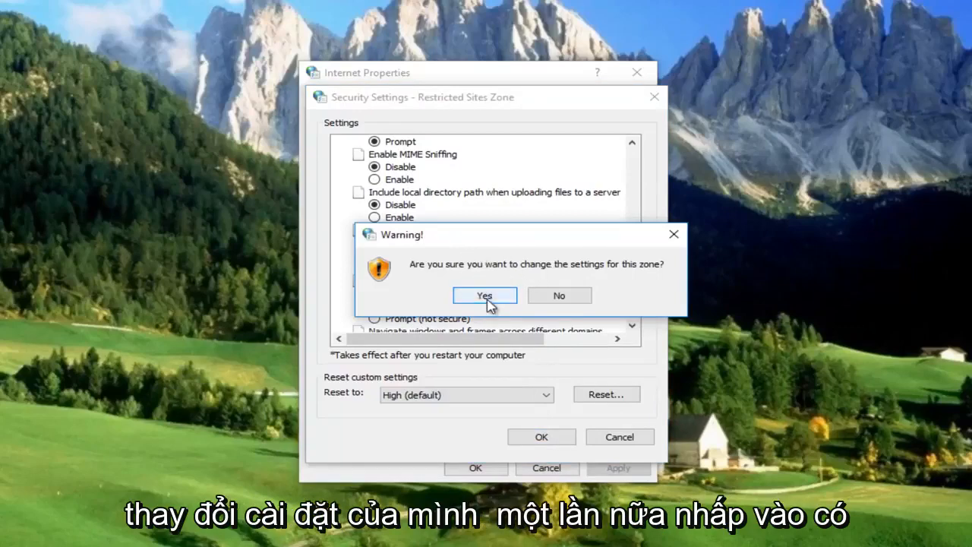
left_click(484, 295)
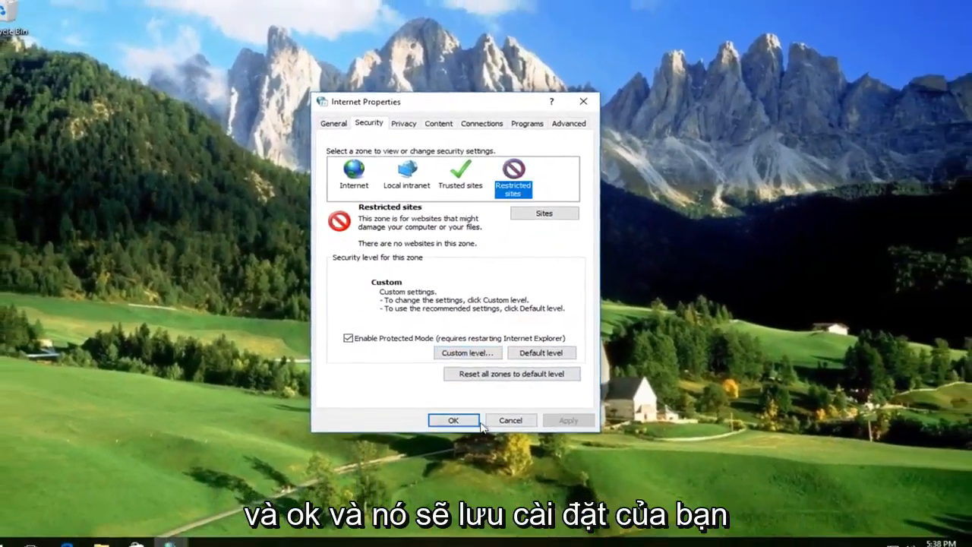
Save all zone changes and close Internet Properties with OK
left_click(453, 420)
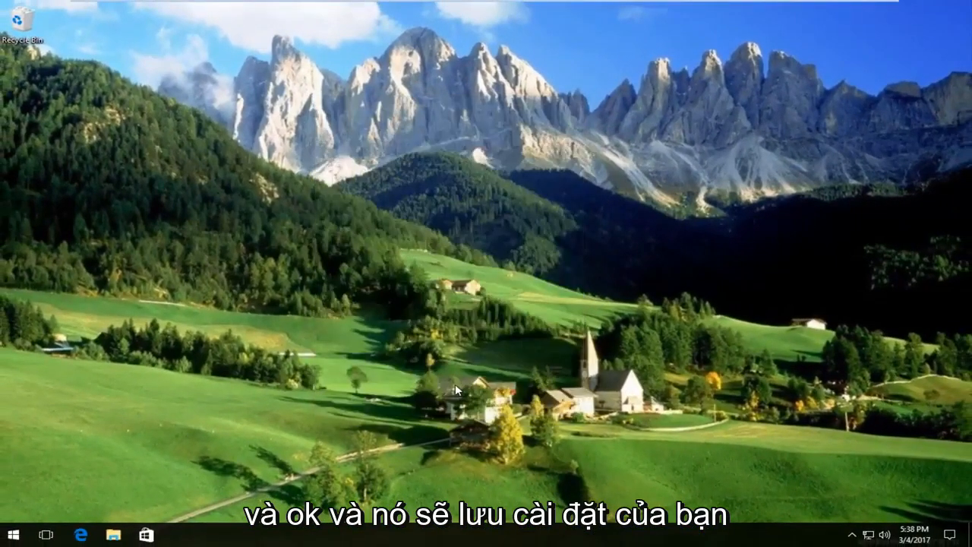